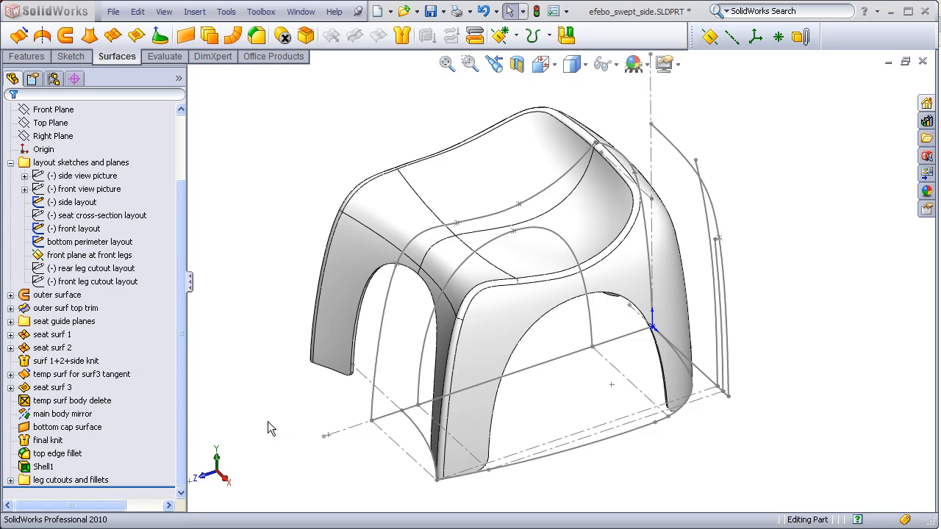
mouse_move(644, 145)
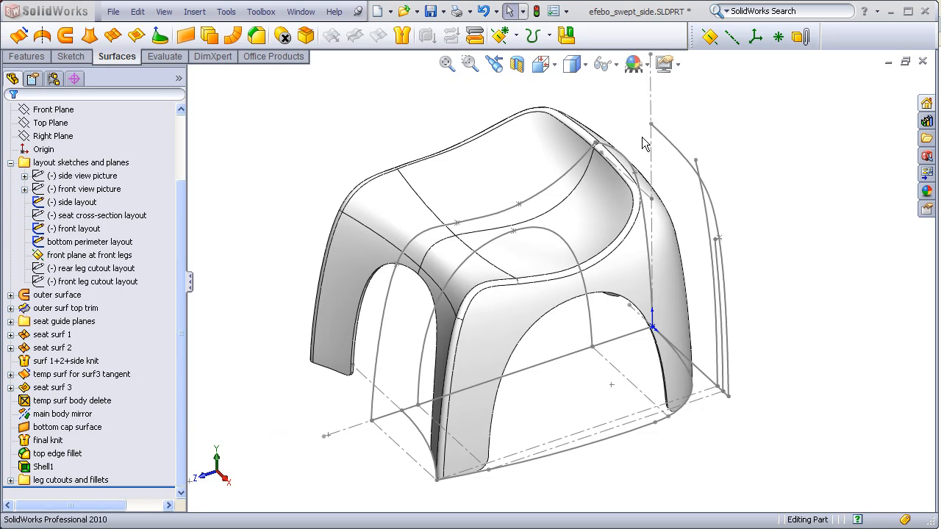
mouse_move(429, 117)
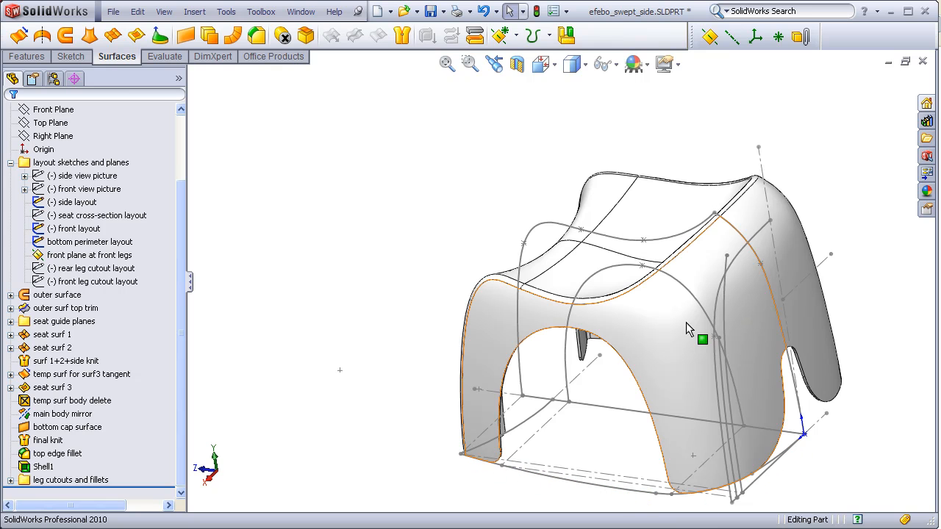
mouse_move(497, 316)
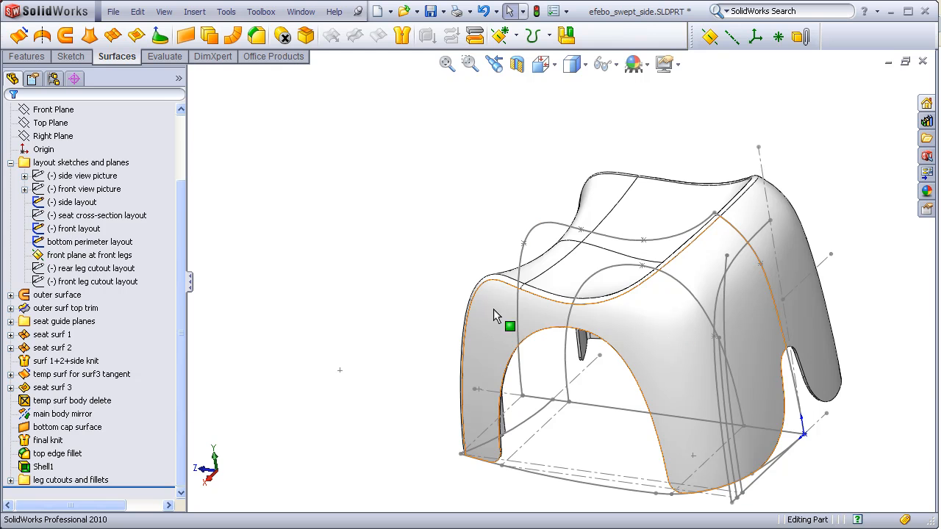
mouse_move(757, 309)
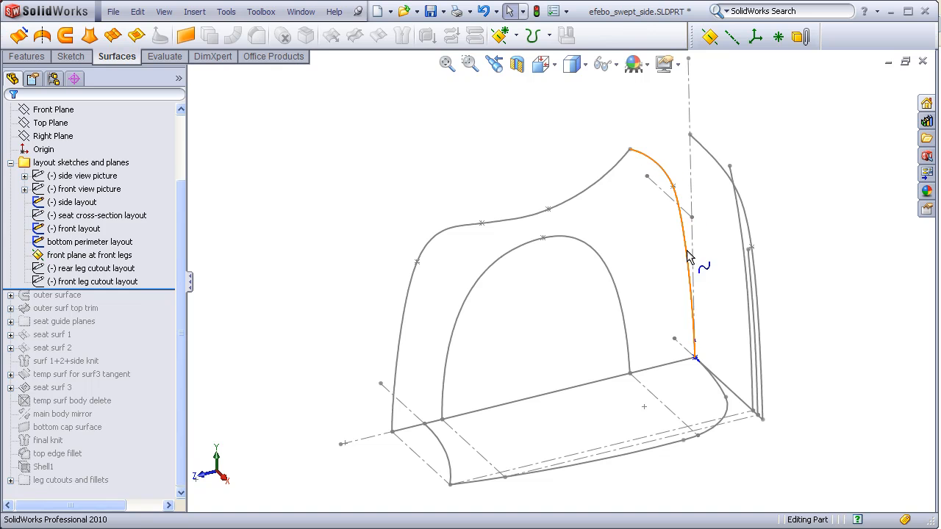
mouse_move(638, 160)
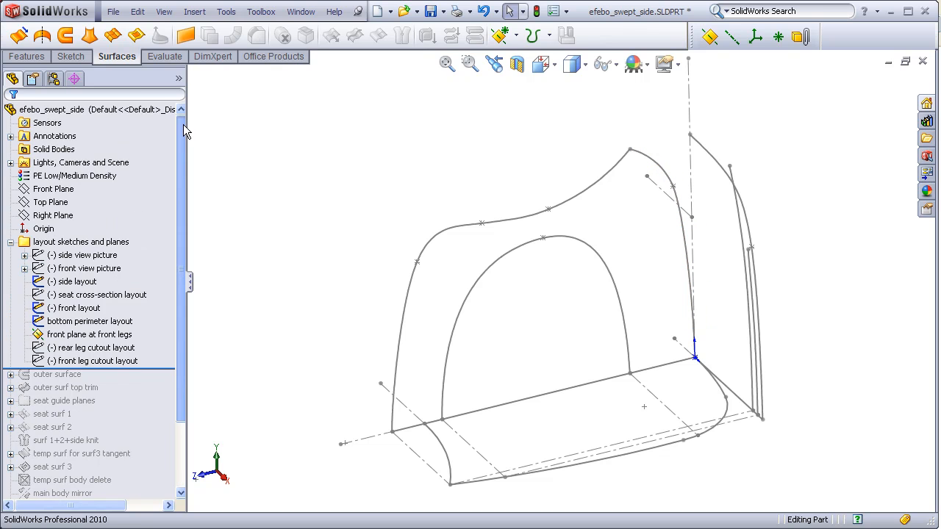
Step: Create Sketch25 with a converted copy of the side layout's back arc and exit it
click(53, 214)
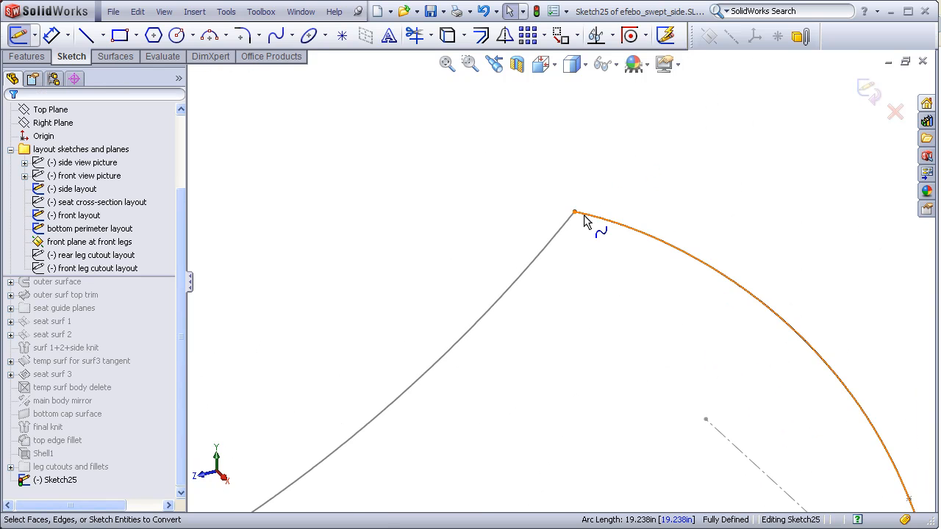
click(574, 213)
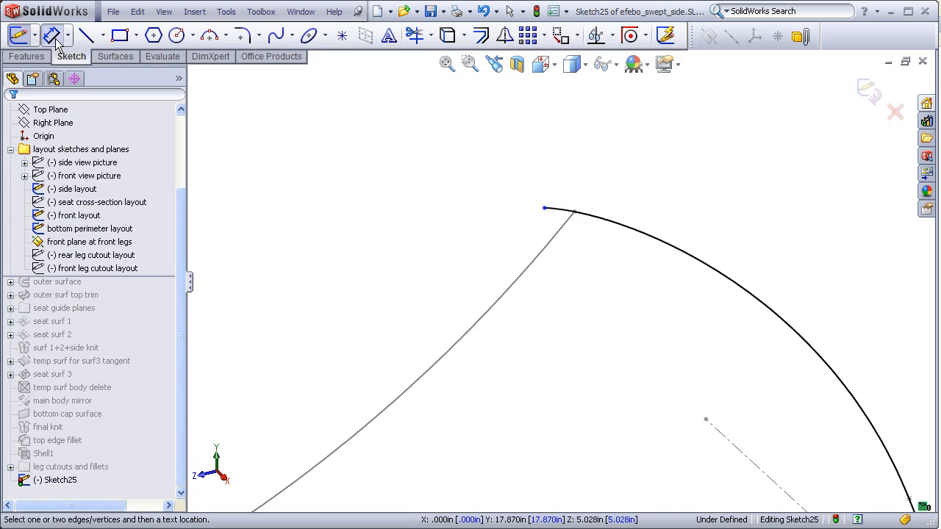
click(544, 209)
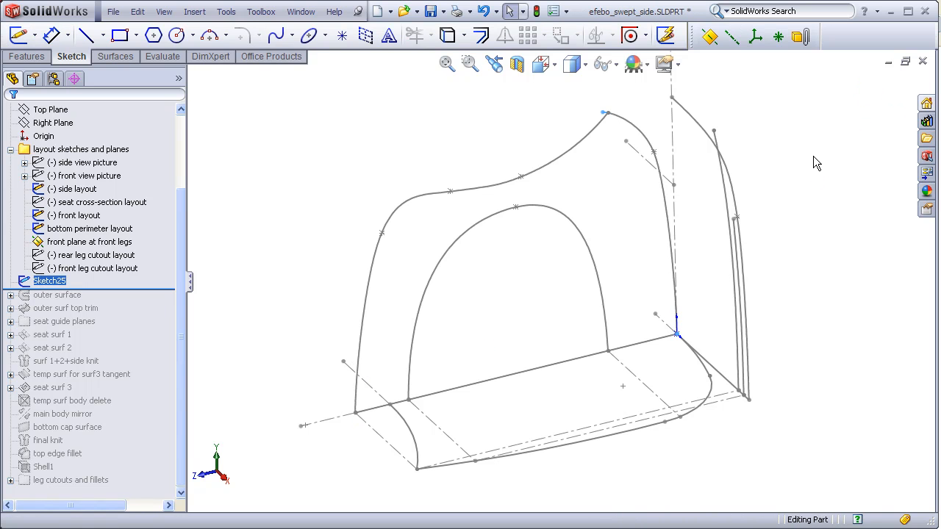
mouse_move(757, 164)
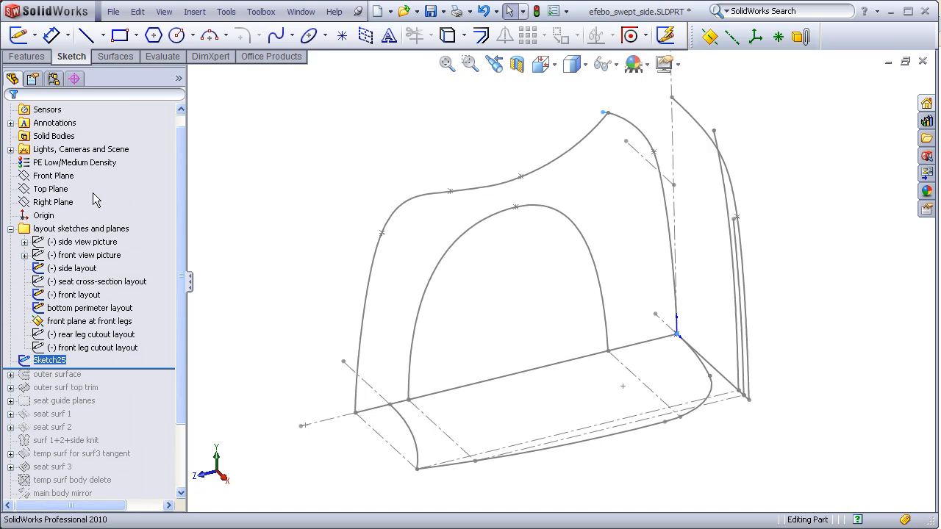
Step: Create Sketch26 with a converted copy of the bottom perimeter layout curve
click(50, 188)
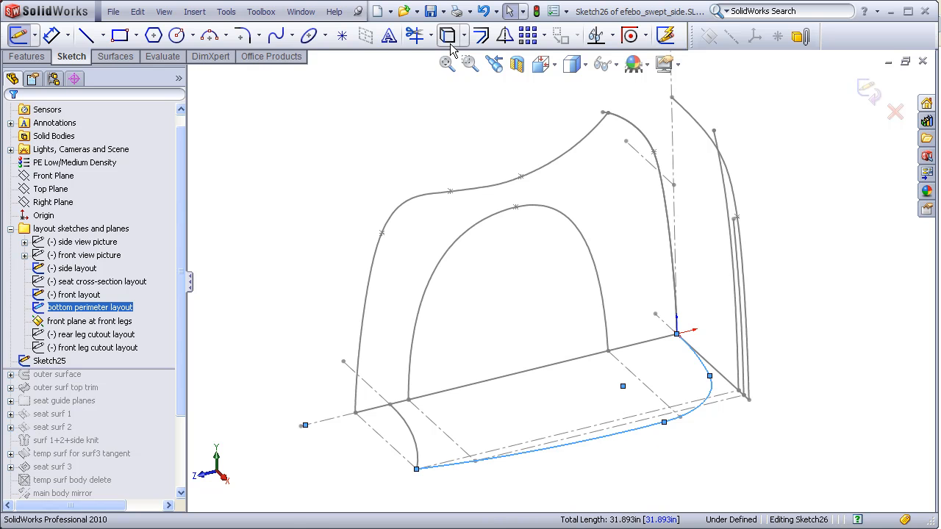
click(291, 36)
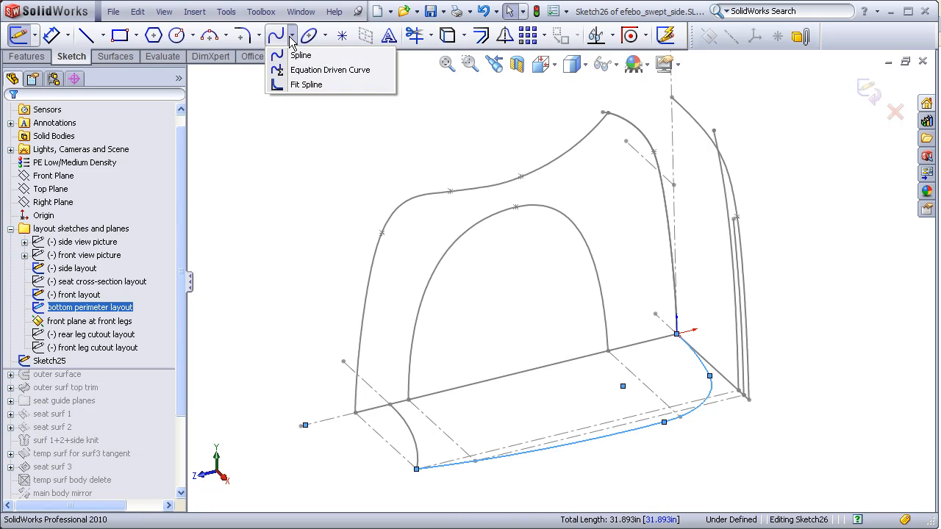
Step: Fit the converted bottom curve as a single spline with 1.00mm tolerance
click(306, 84)
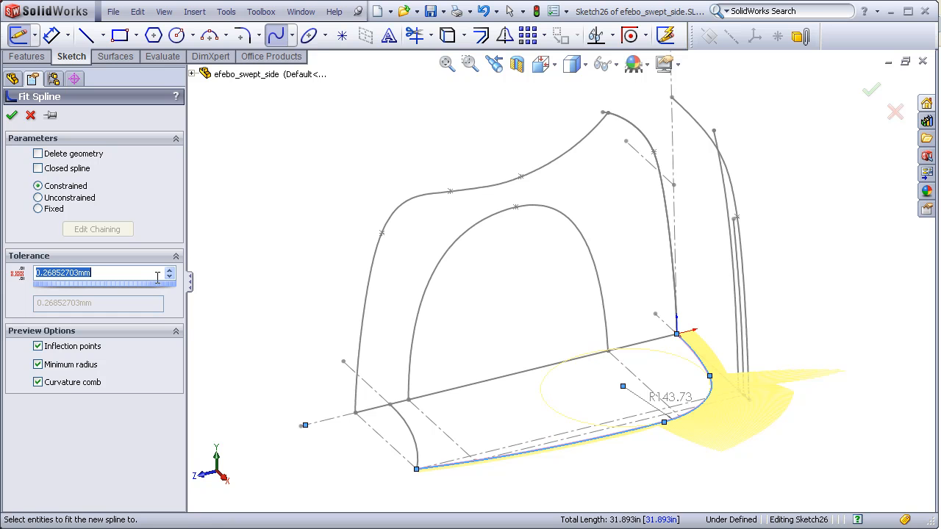
text(1.00mm)
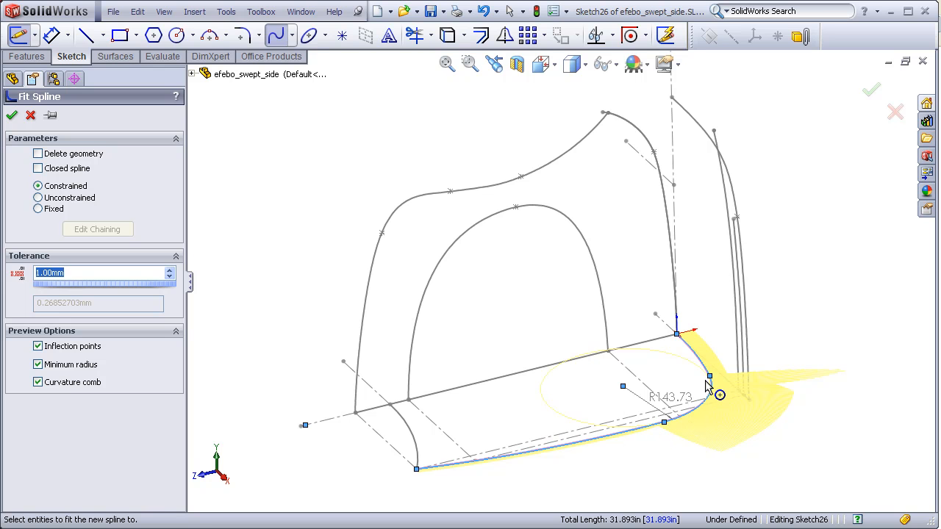
mouse_move(626, 441)
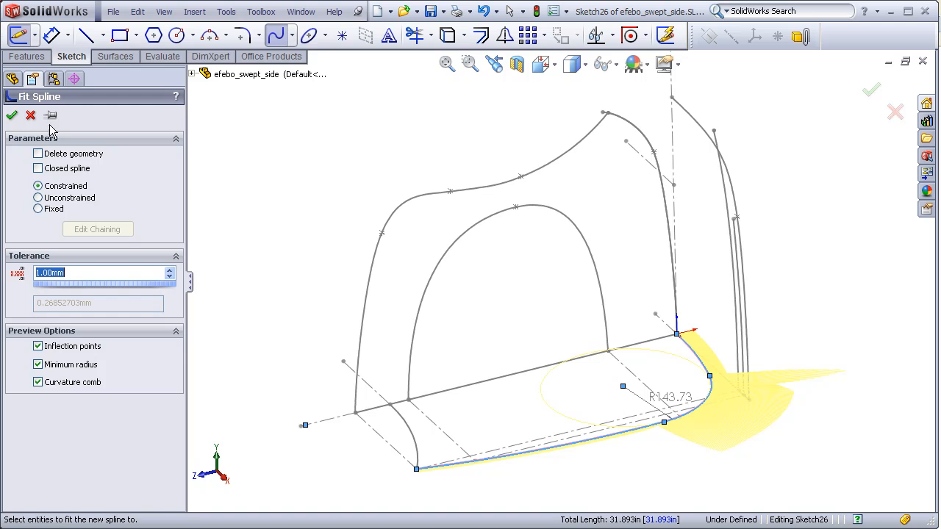
click(12, 115)
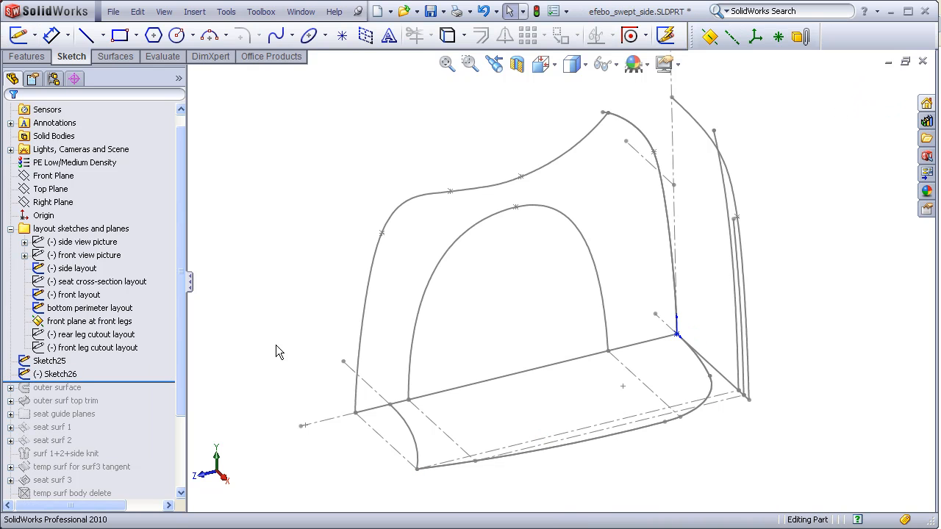
Step: Start a swept surface using Sketch26 as the profile
click(59, 373)
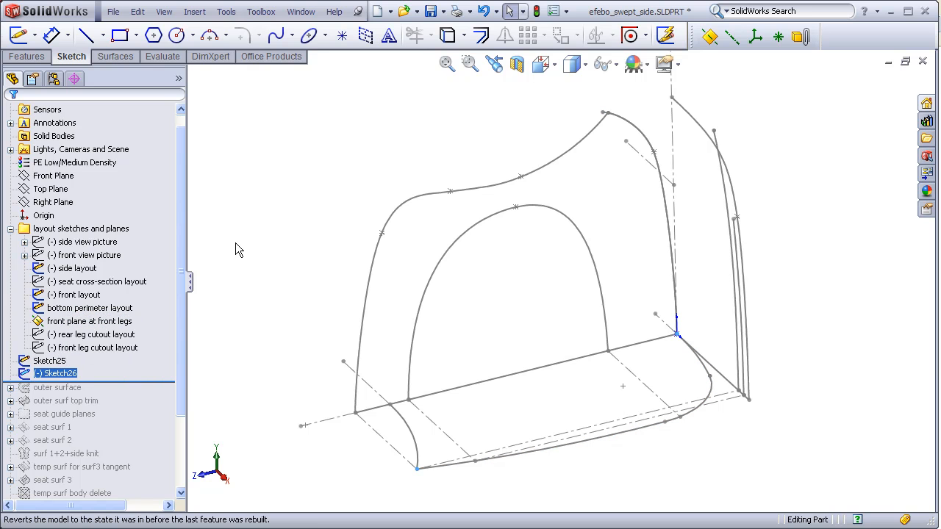
click(116, 56)
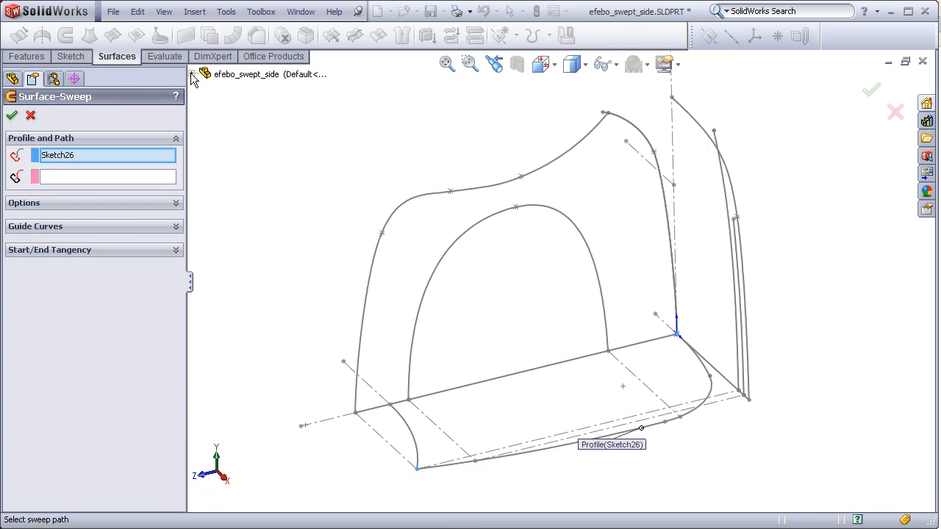
click(256, 338)
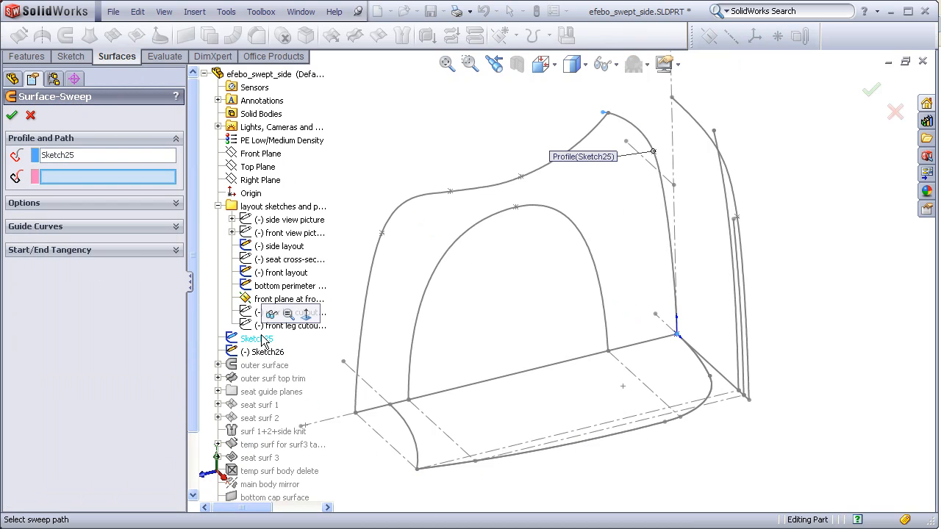
click(266, 338)
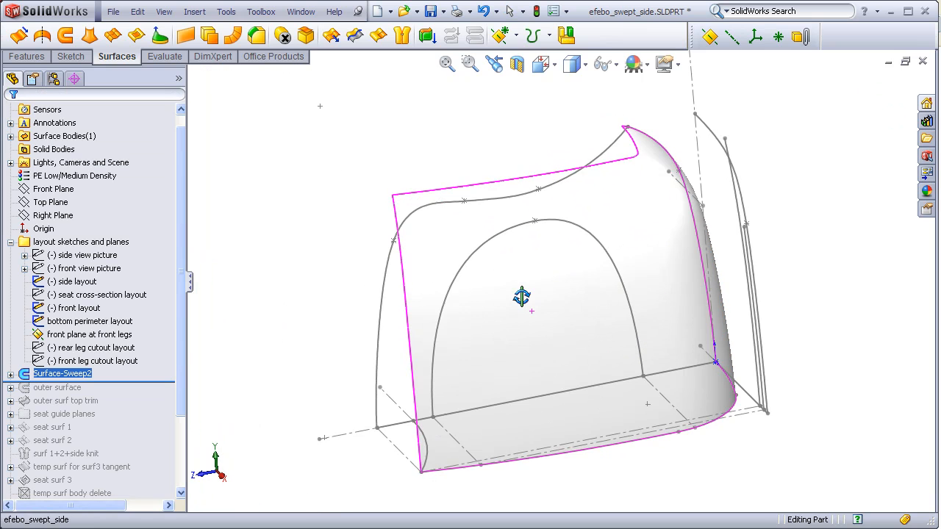
drag(522, 297, 483, 348)
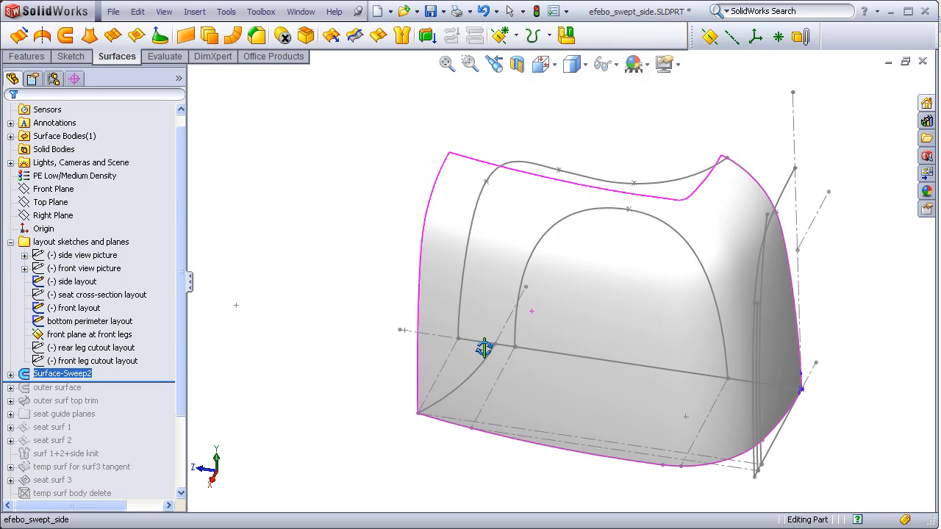
Step: Deselect the swept surface and show the Evaluate tools for smoothness checking
click(485, 348)
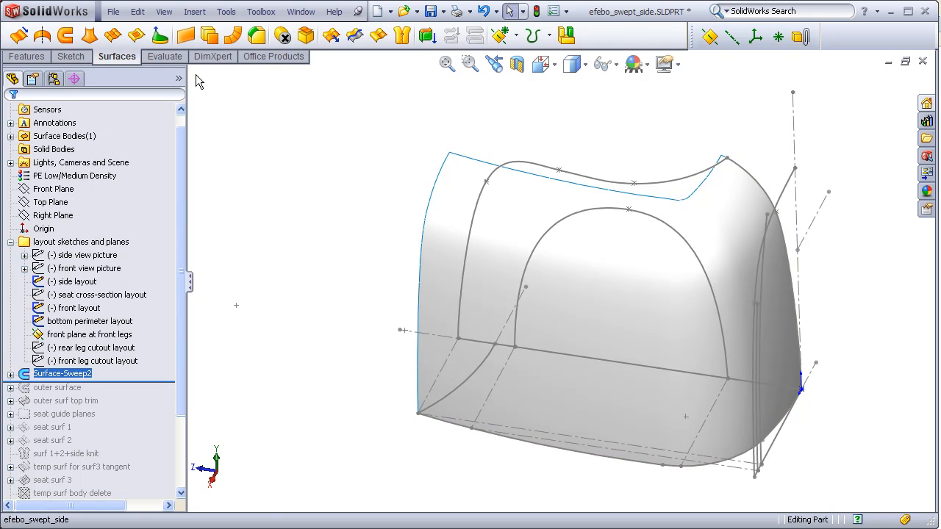
click(164, 56)
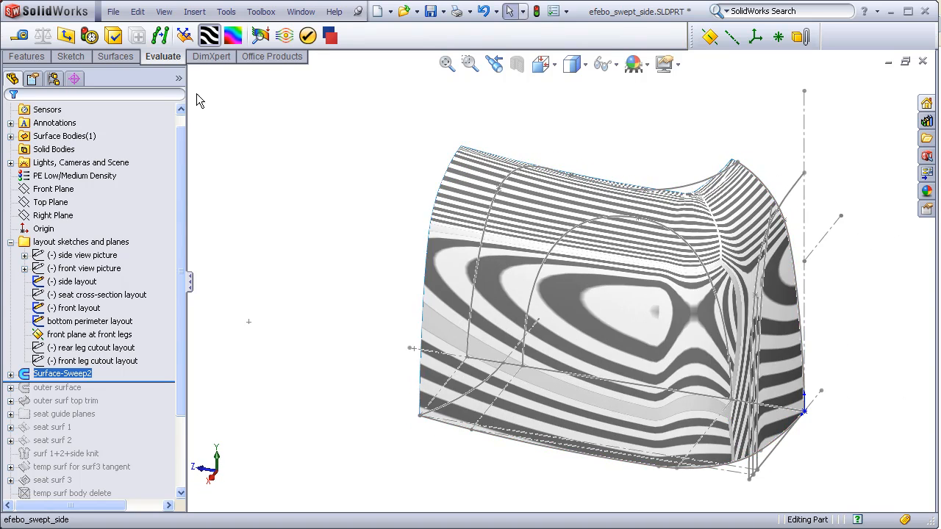
Step: Switch the swept surface from zebra stripes to a colour-mapped curvature display
click(232, 35)
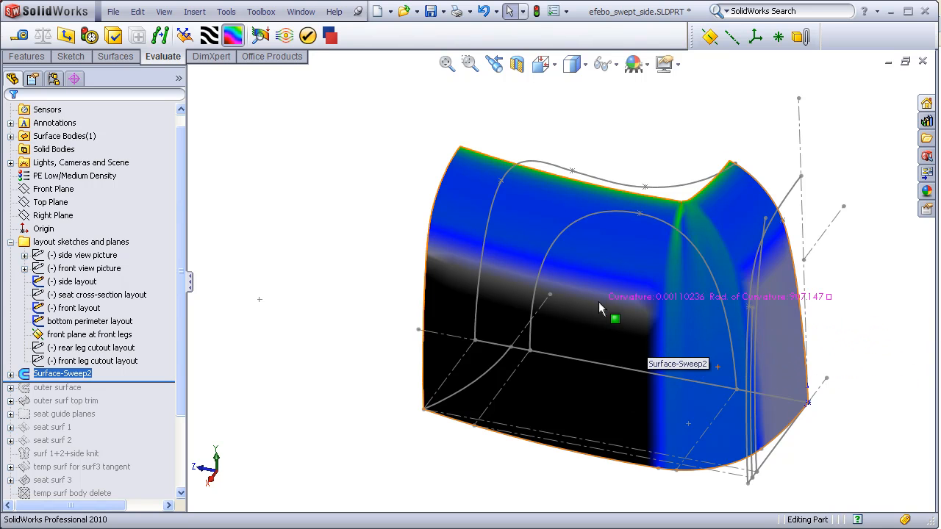
mouse_move(704, 411)
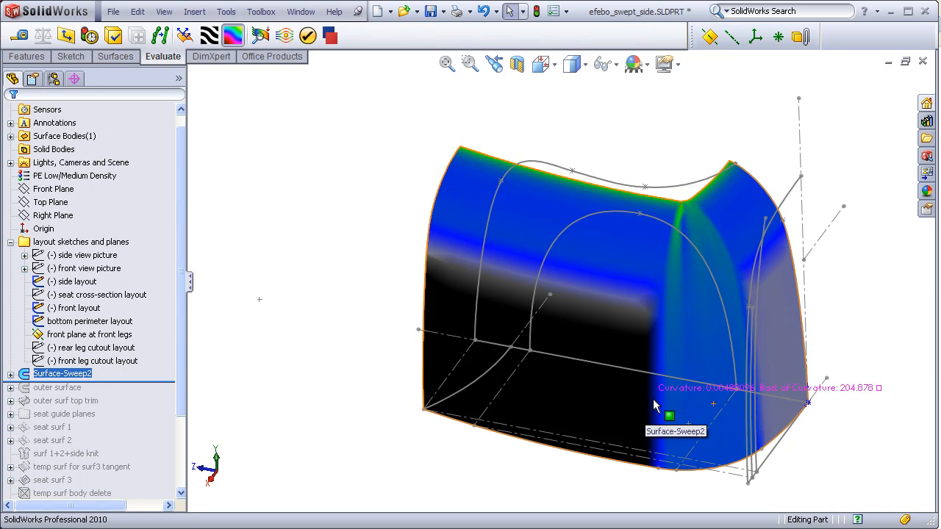
mouse_move(782, 326)
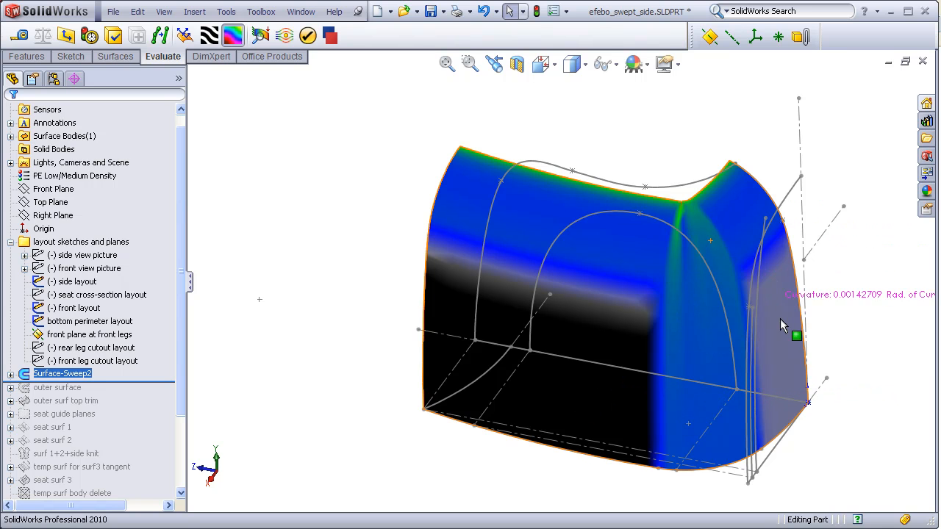
mouse_move(653, 408)
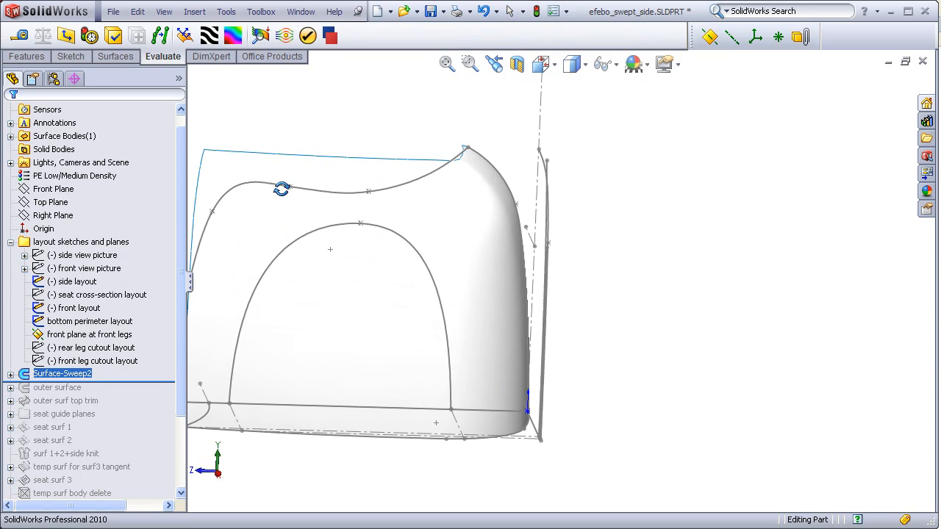
Step: Turn off the curvature display to restore normal shading on the swept surface
click(520, 229)
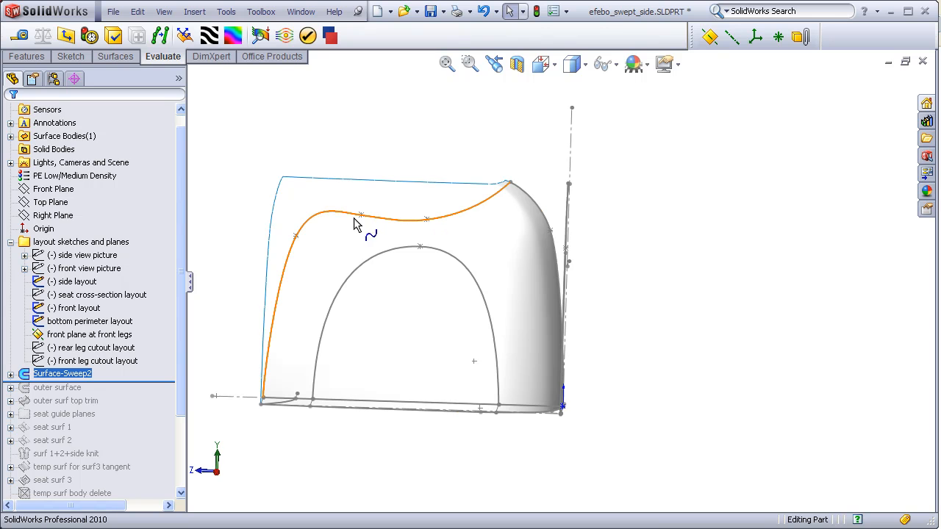
mouse_move(500, 220)
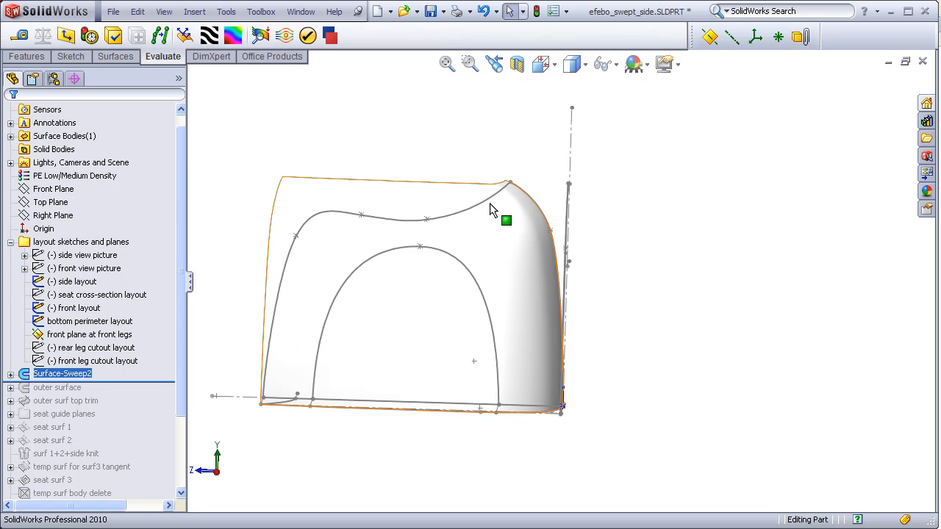
mouse_move(318, 215)
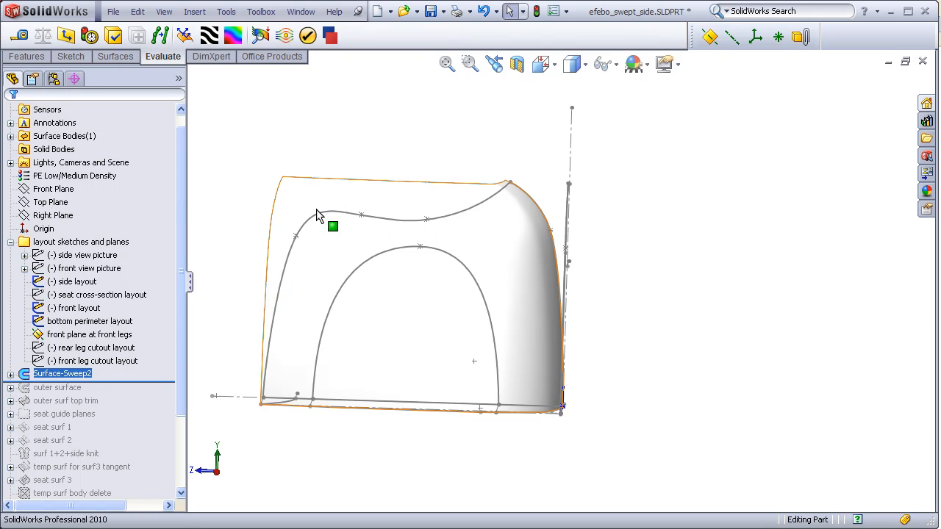
mouse_move(397, 211)
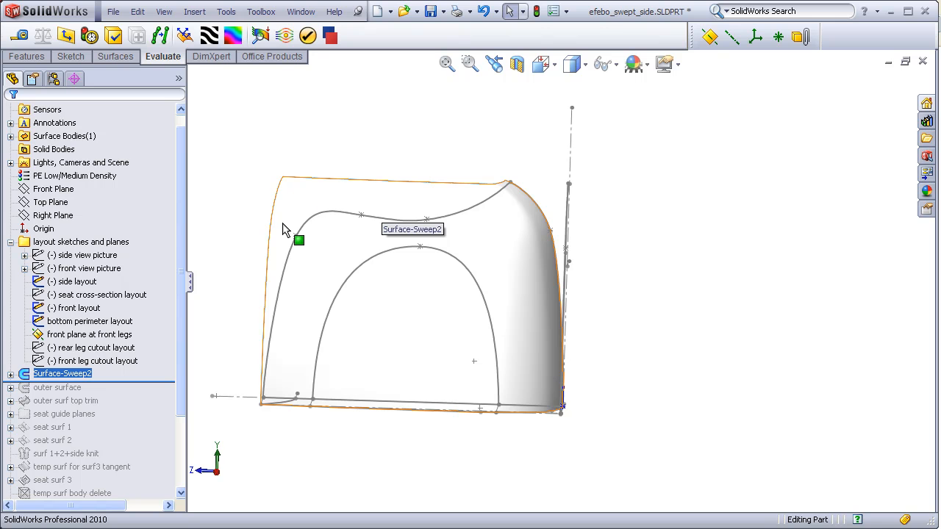
mouse_move(423, 125)
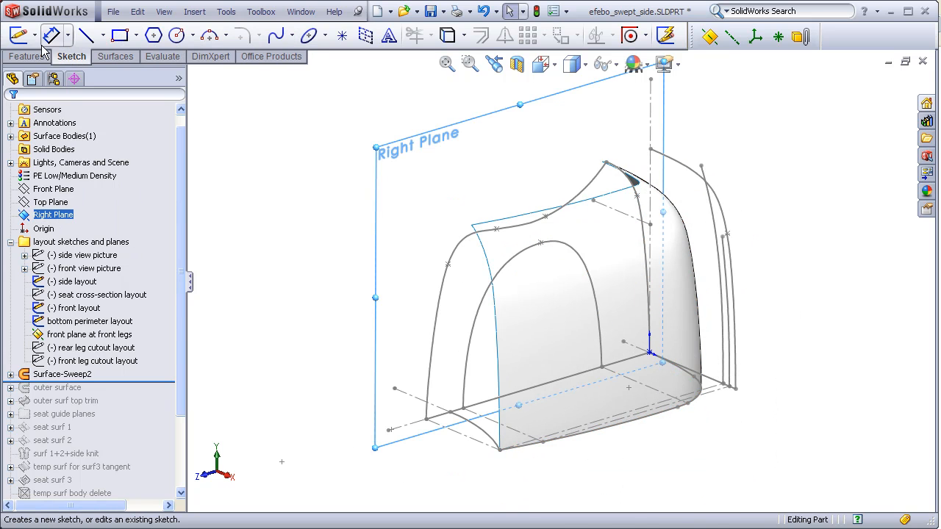
Step: Begin the trim sketch Sketch27 on the Right Plane
double_click(75, 280)
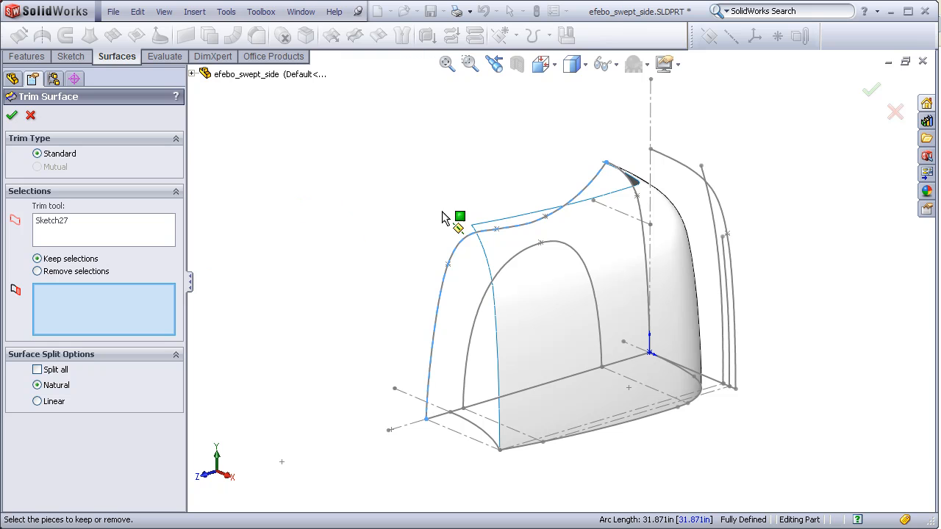
Step: Keep the lower surface piece so Surface-Trim3 removes the overhanging top area
click(616, 276)
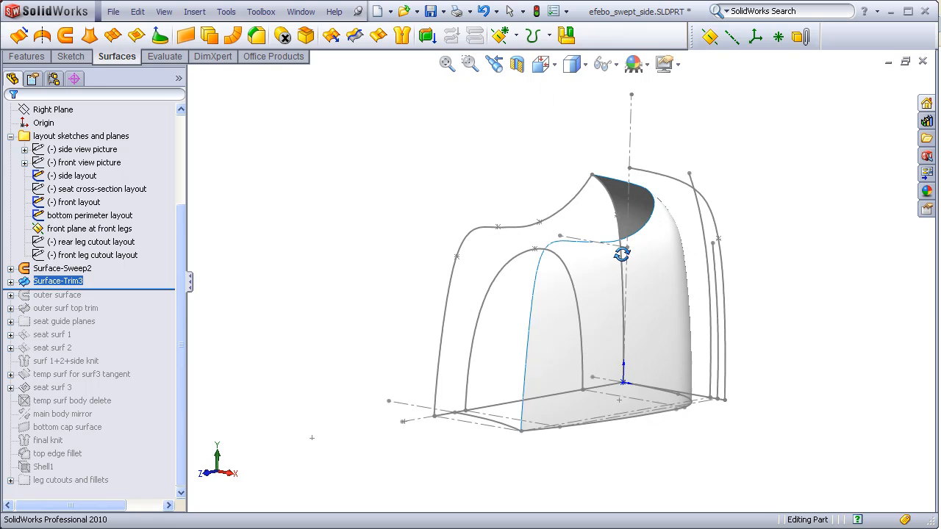
drag(620, 253, 616, 291)
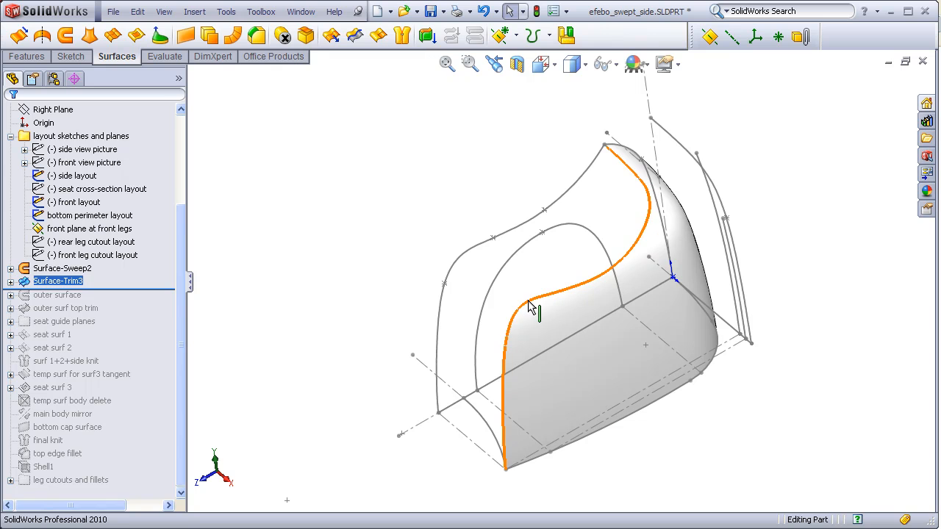
click(620, 215)
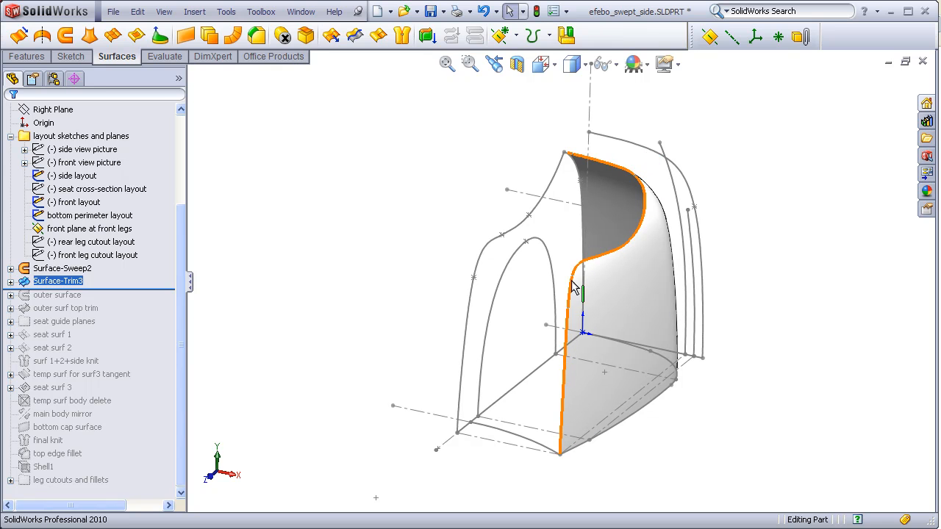
mouse_move(591, 197)
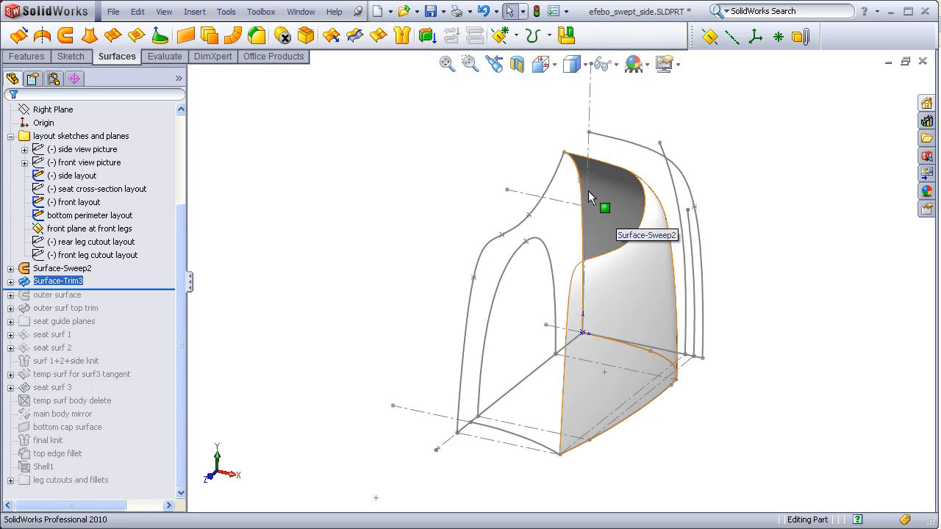